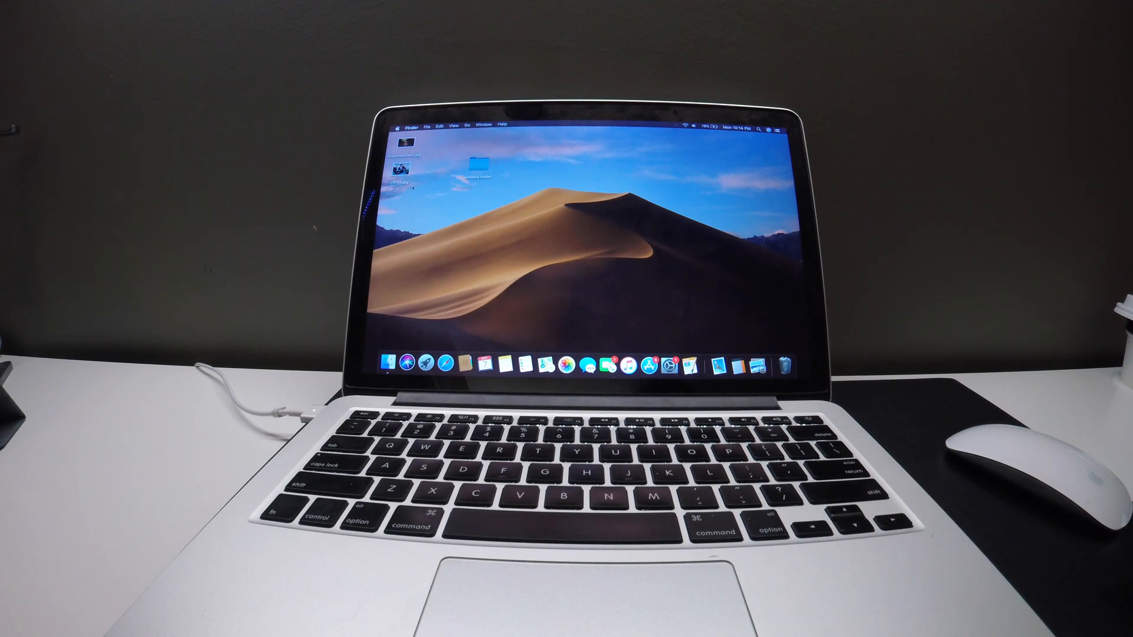
# Launch System Preferences from the Mojave desktop
pyautogui.click(399, 125)
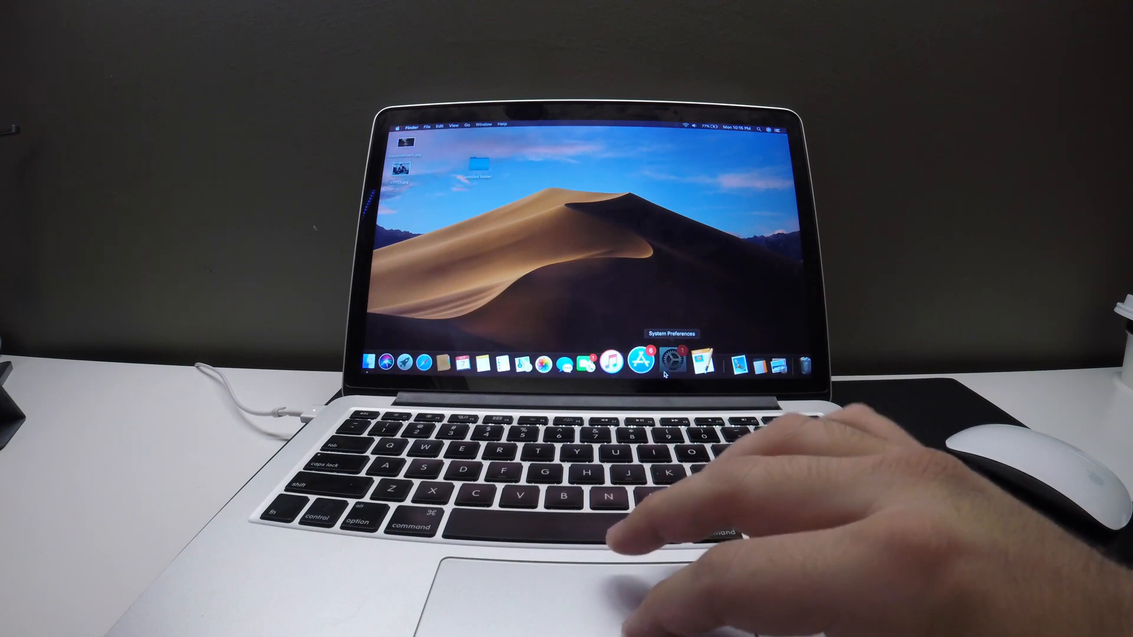
pyautogui.click(665, 360)
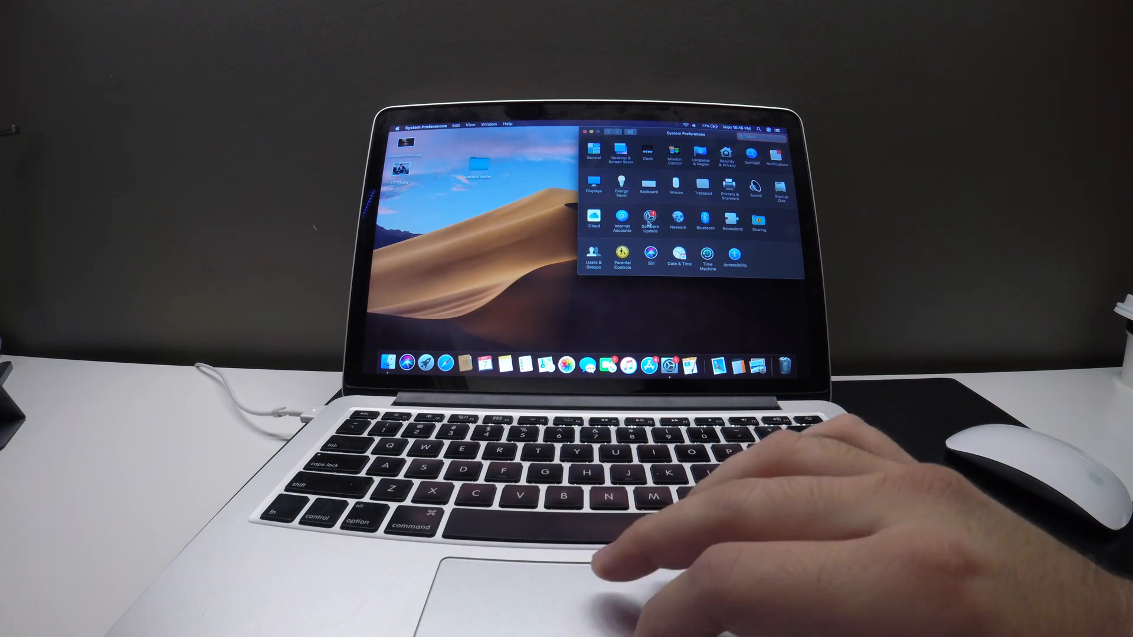
# Start the macOS Catalina upgrade from Software Update via Upgrade Now
pyautogui.click(649, 219)
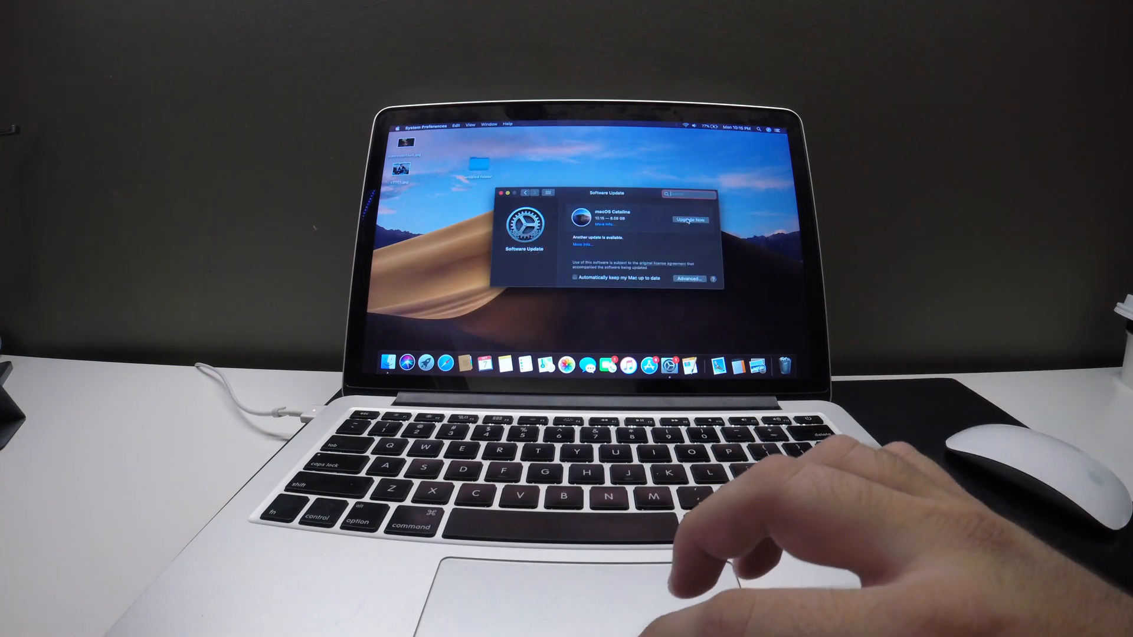
pyautogui.click(688, 220)
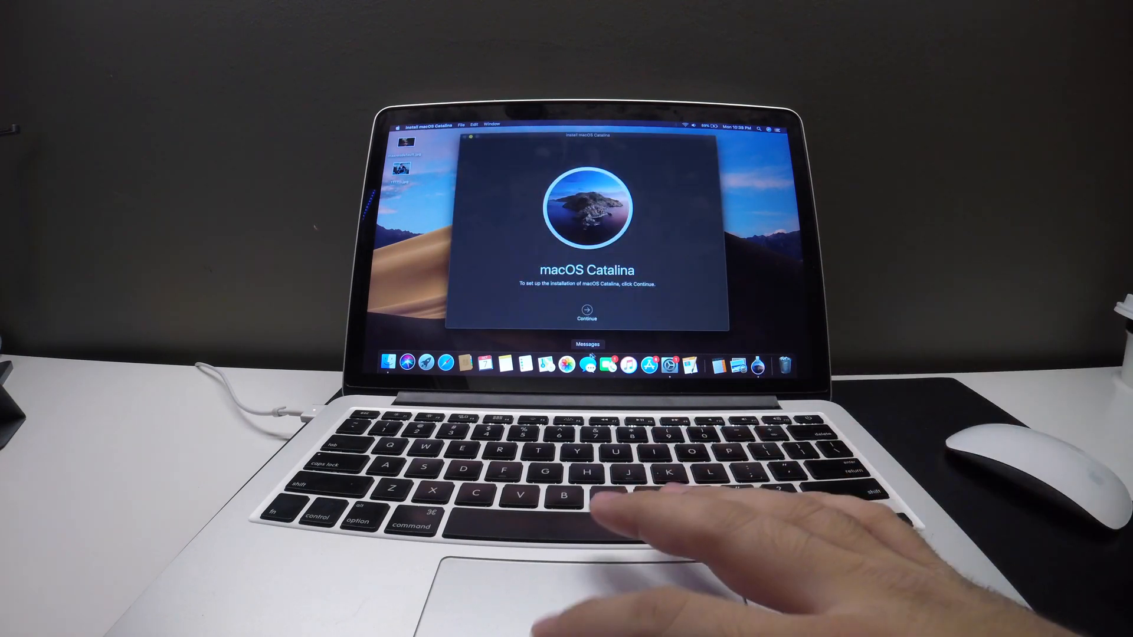
# Accept the Catalina license and install onto Macintosh HD
pyautogui.click(586, 316)
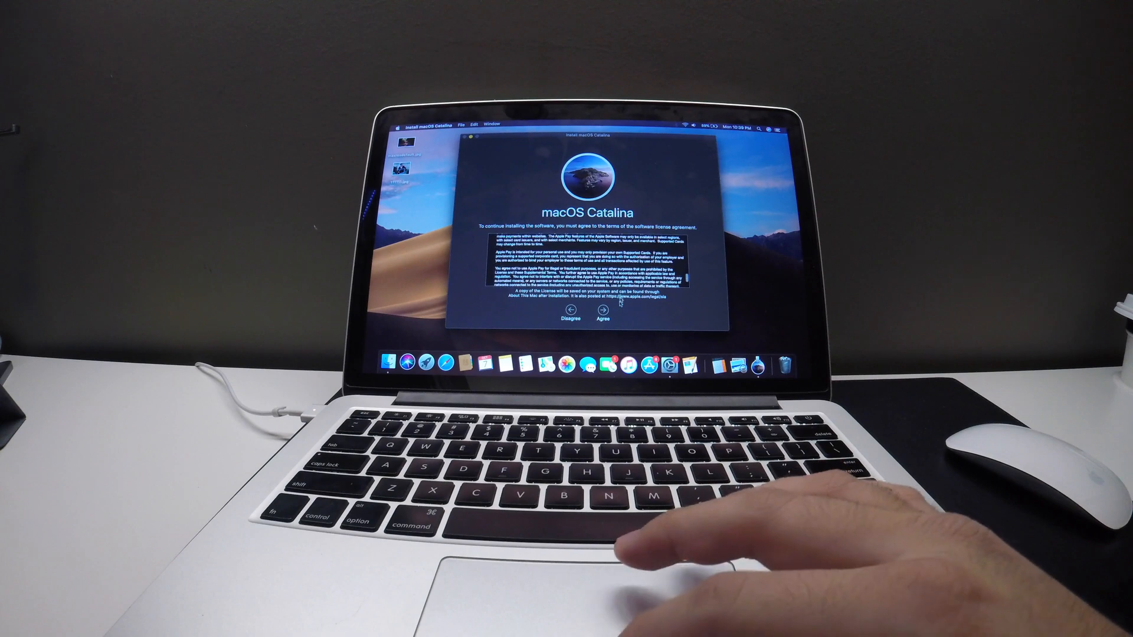
pyautogui.click(603, 304)
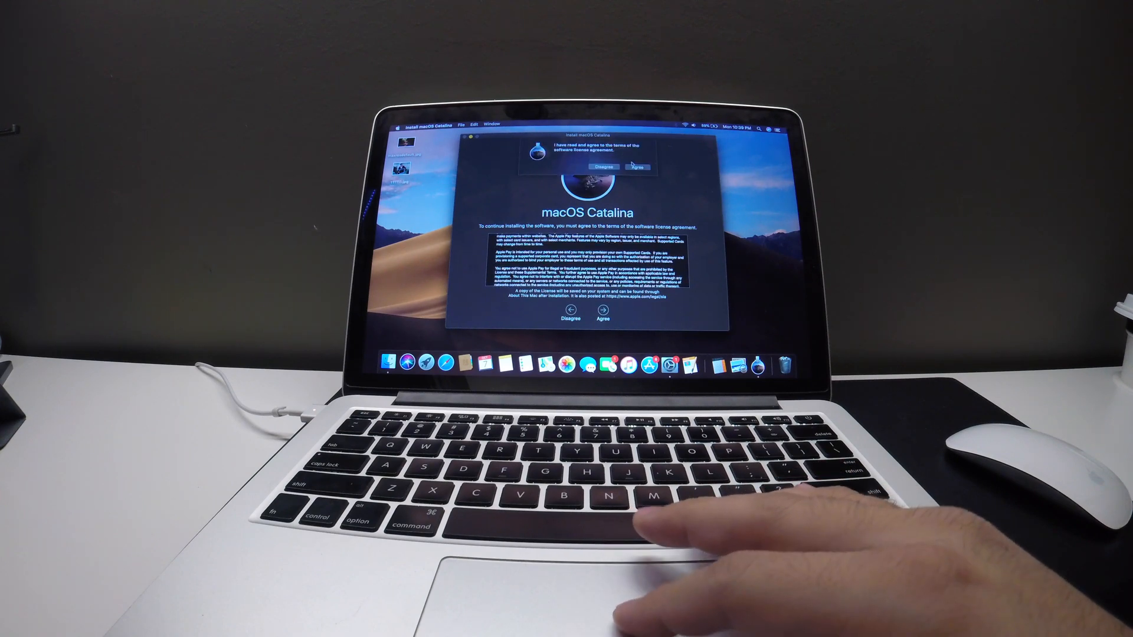
pyautogui.click(637, 166)
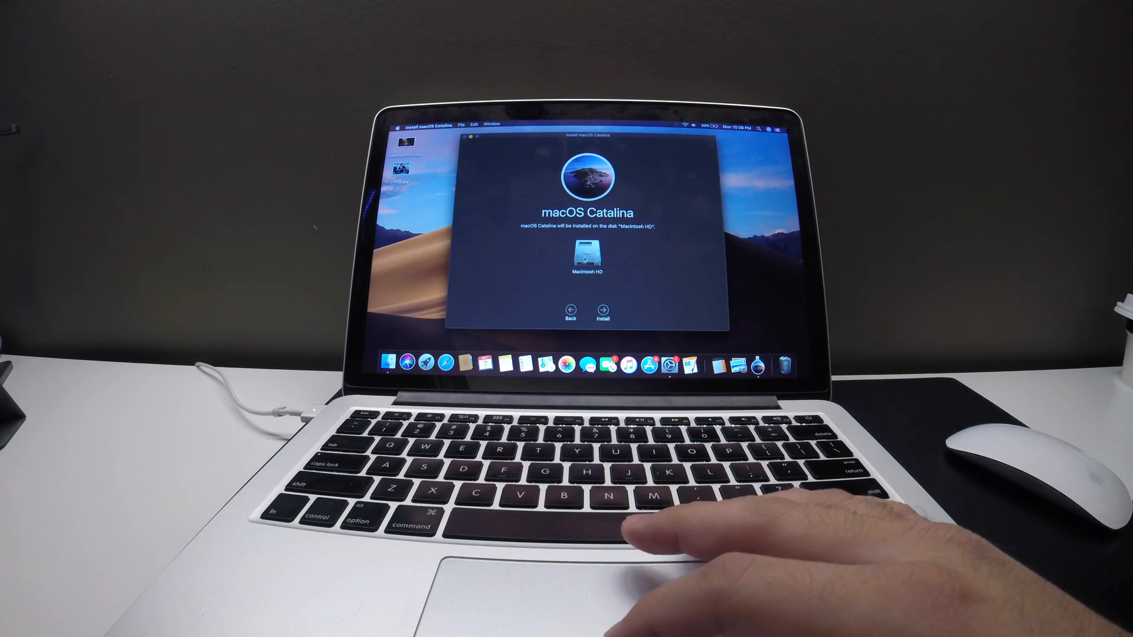
pyautogui.click(608, 307)
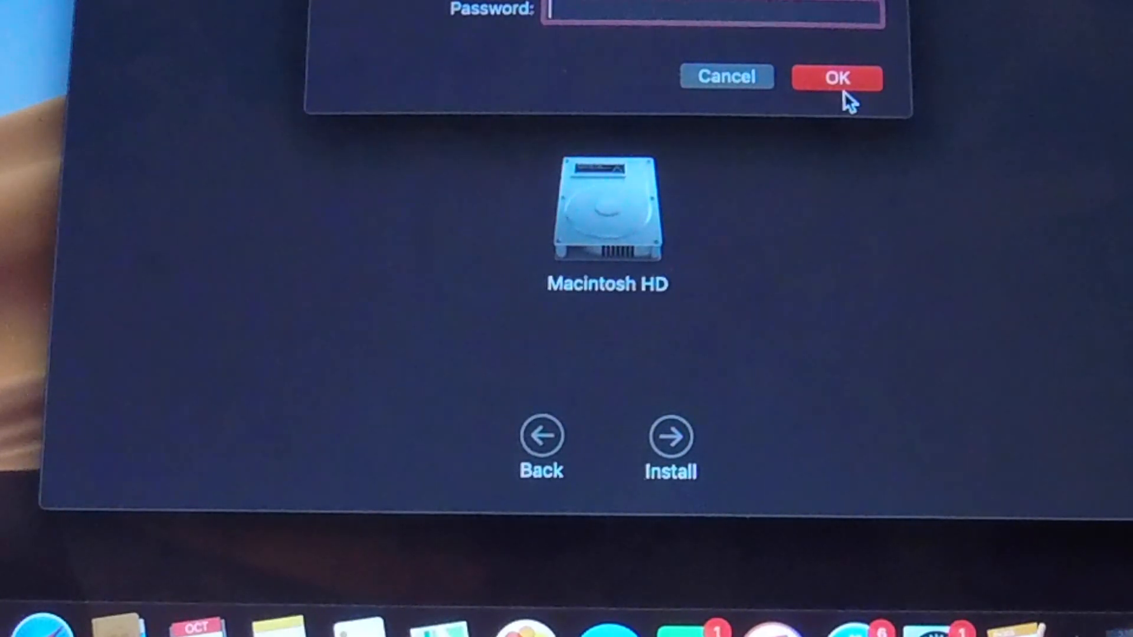
# Authorize the Catalina installation with the administrator password
pyautogui.click(836, 78)
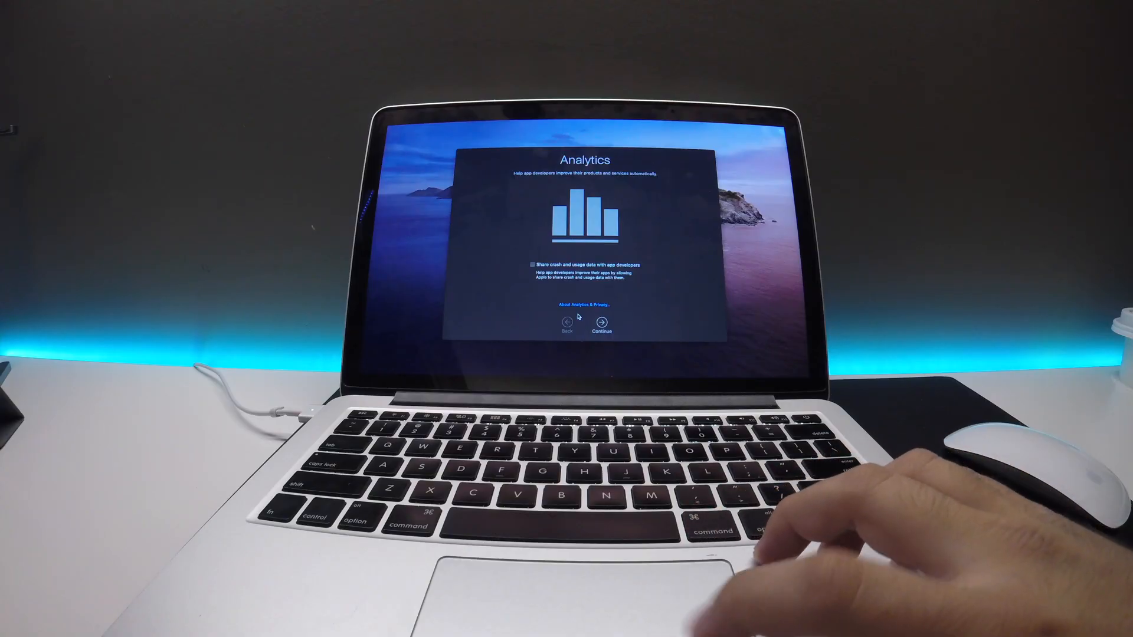
# Continue past the Analytics and Screen Time setup screens to finish setup
pyautogui.click(601, 321)
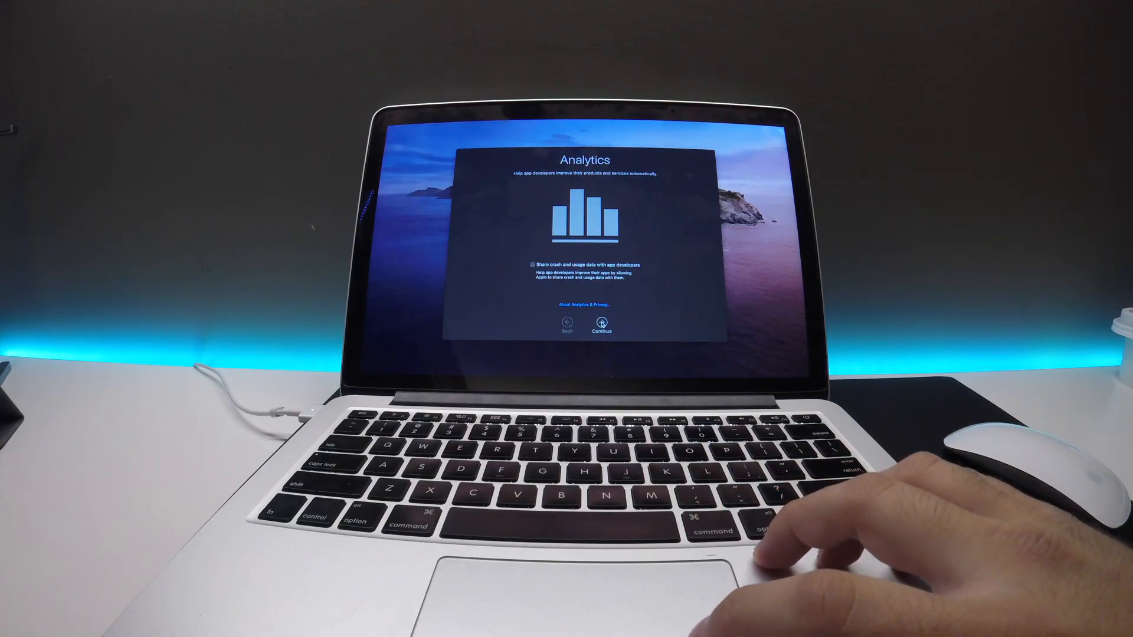
pyautogui.click(601, 327)
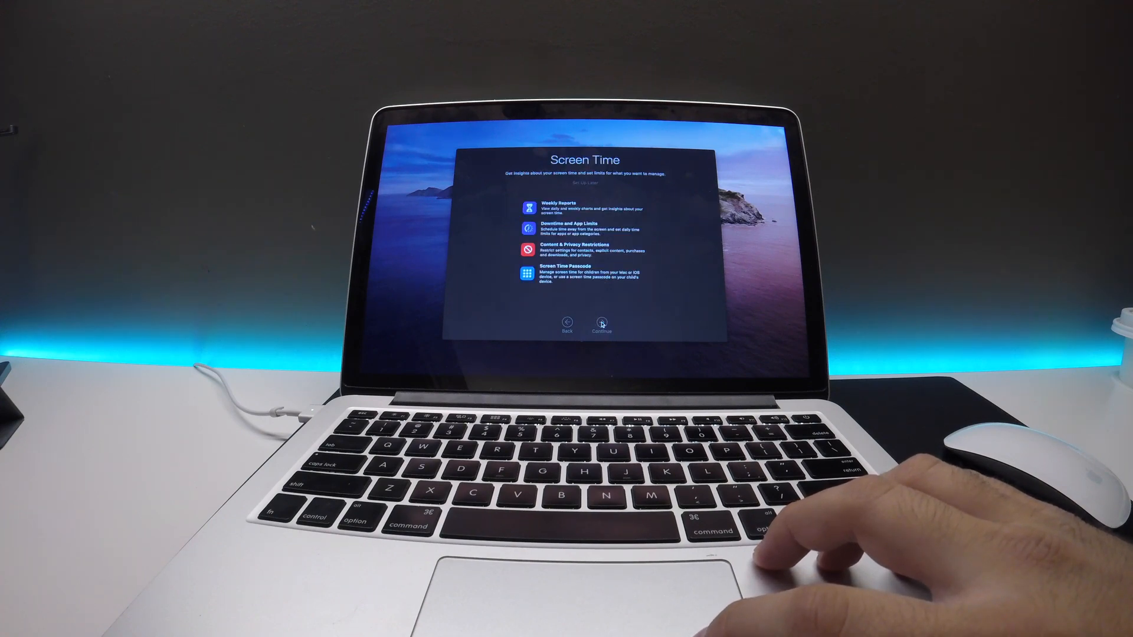
pyautogui.click(601, 323)
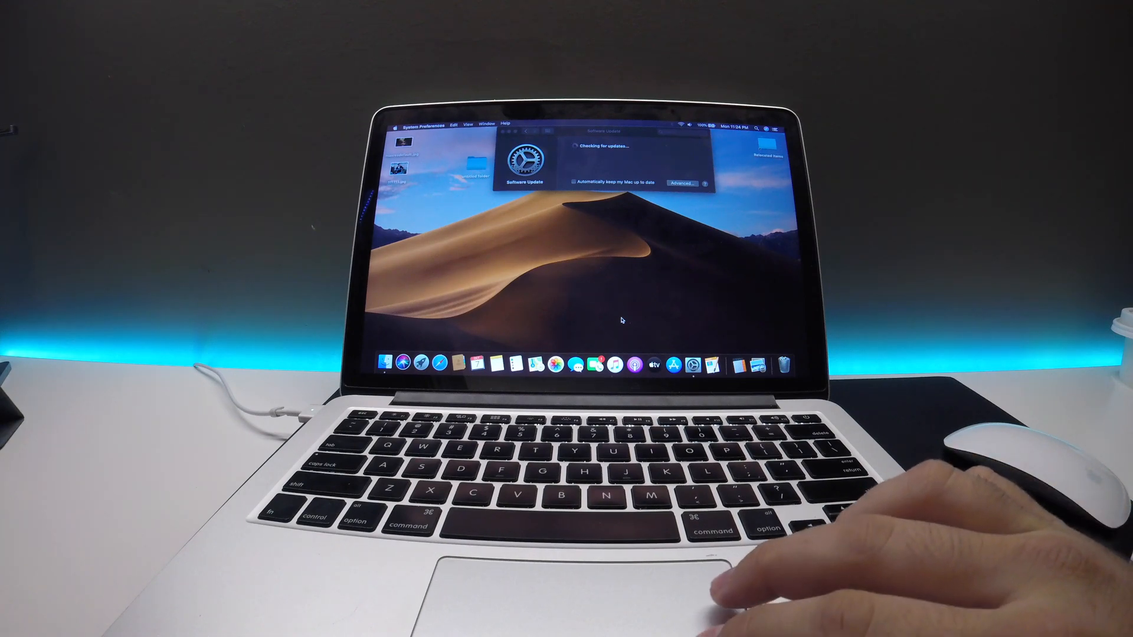
# Choose Change Desktop Background from the desktop's shortcut menu
pyautogui.rightClick(640, 311)
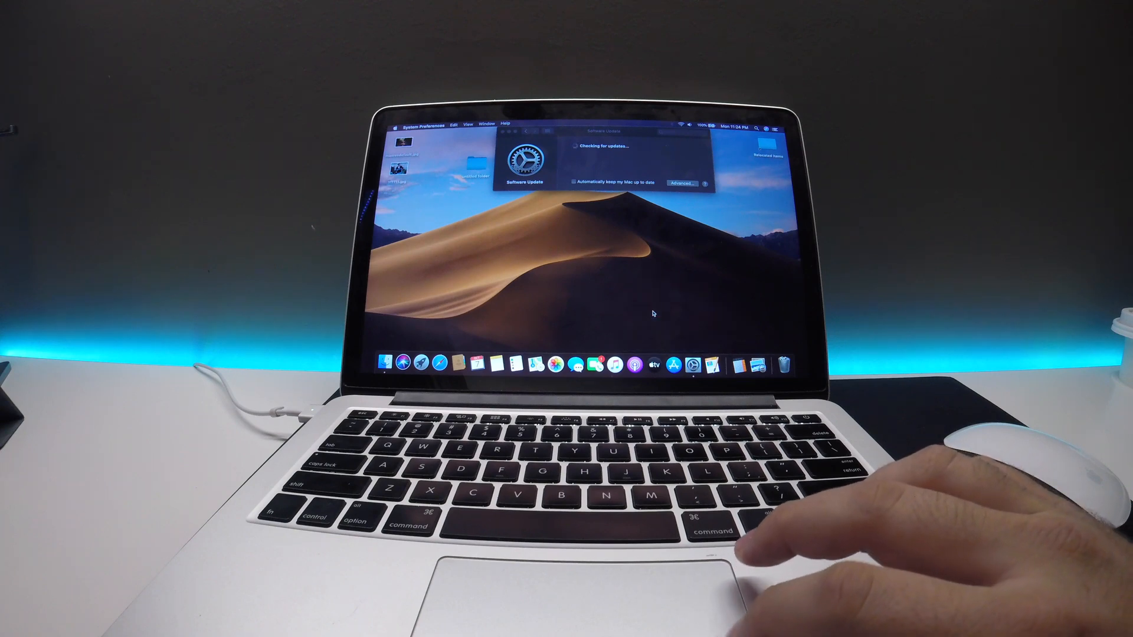
pyautogui.rightClick(654, 311)
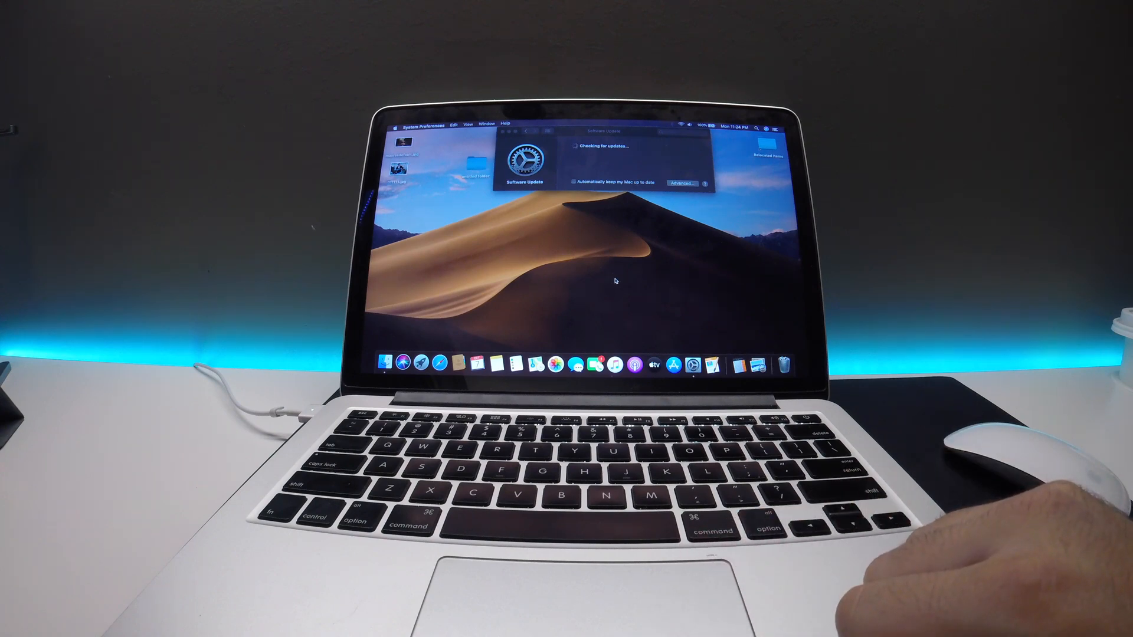
pyautogui.moveTo(635, 359)
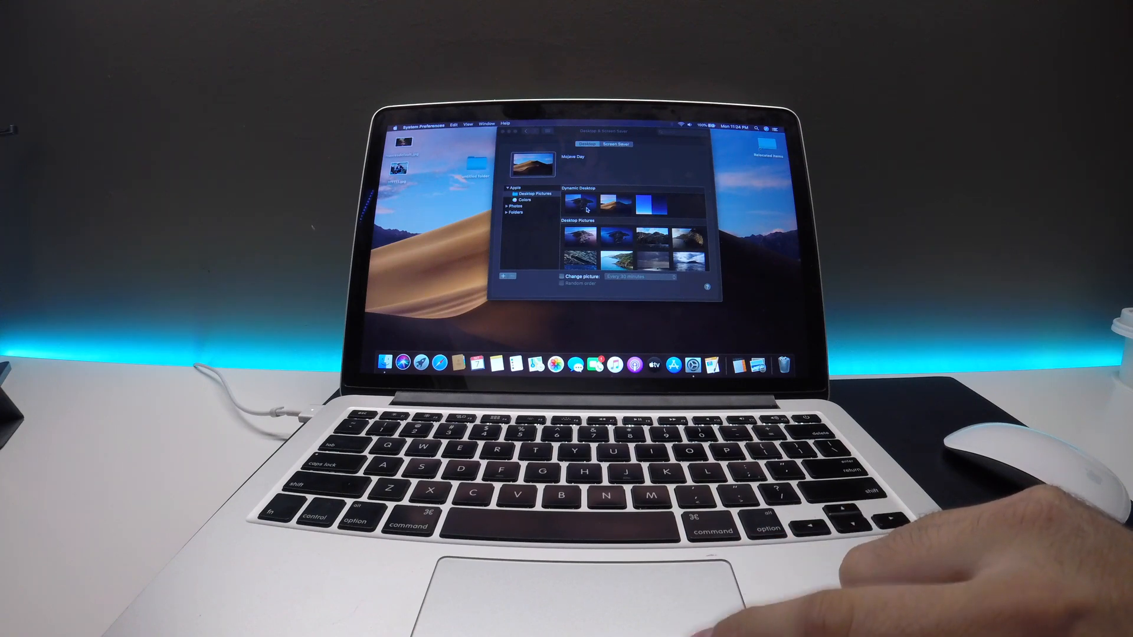
# Select the Catalina dynamic picture as the desktop background
pyautogui.click(582, 201)
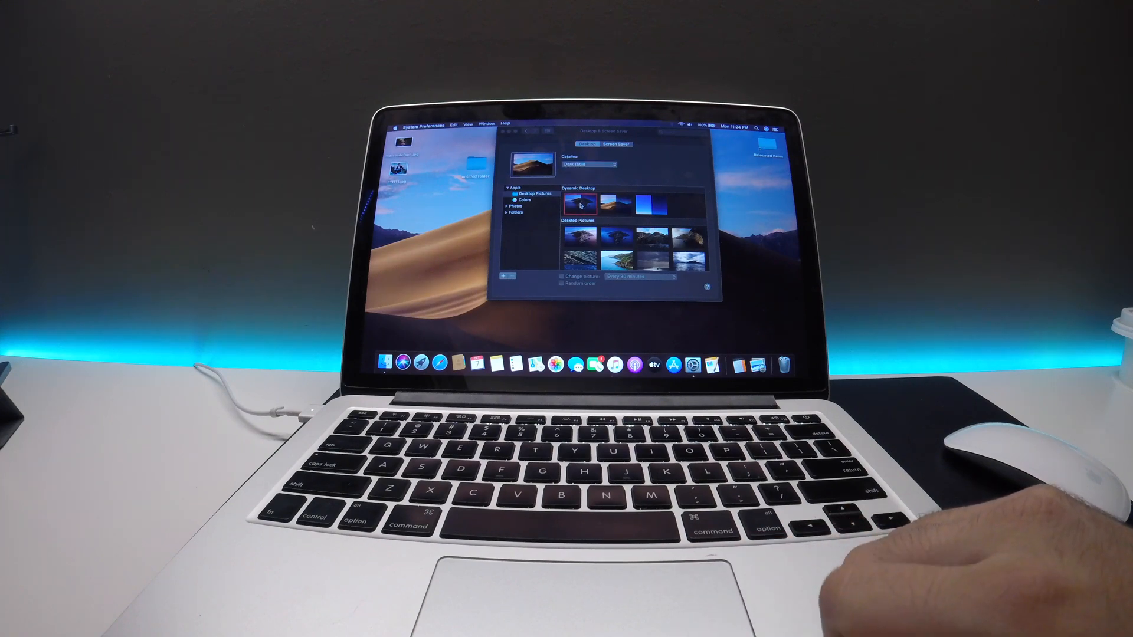